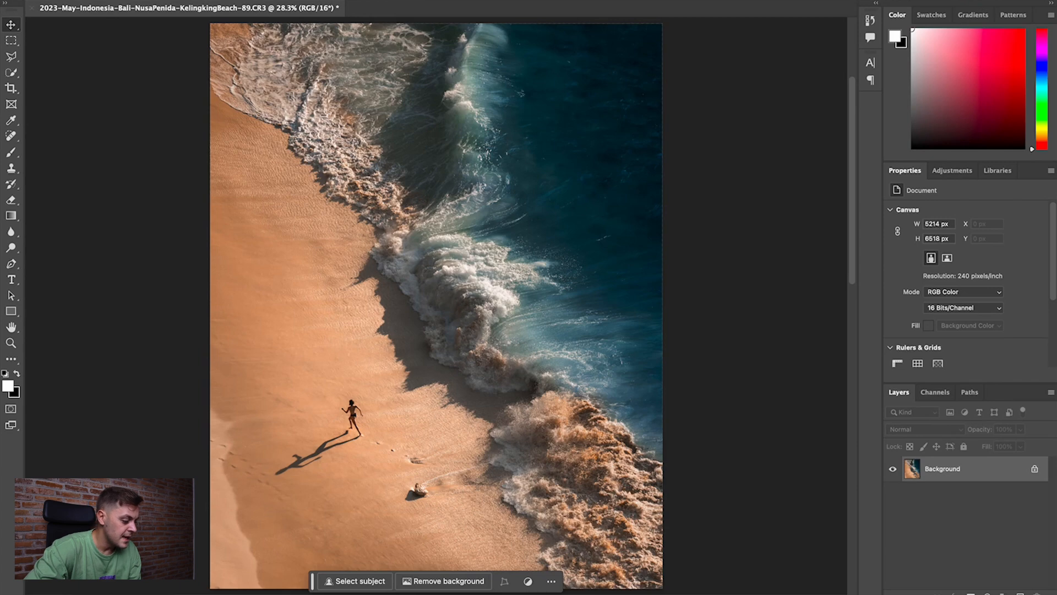
pyautogui.moveTo(252, 533)
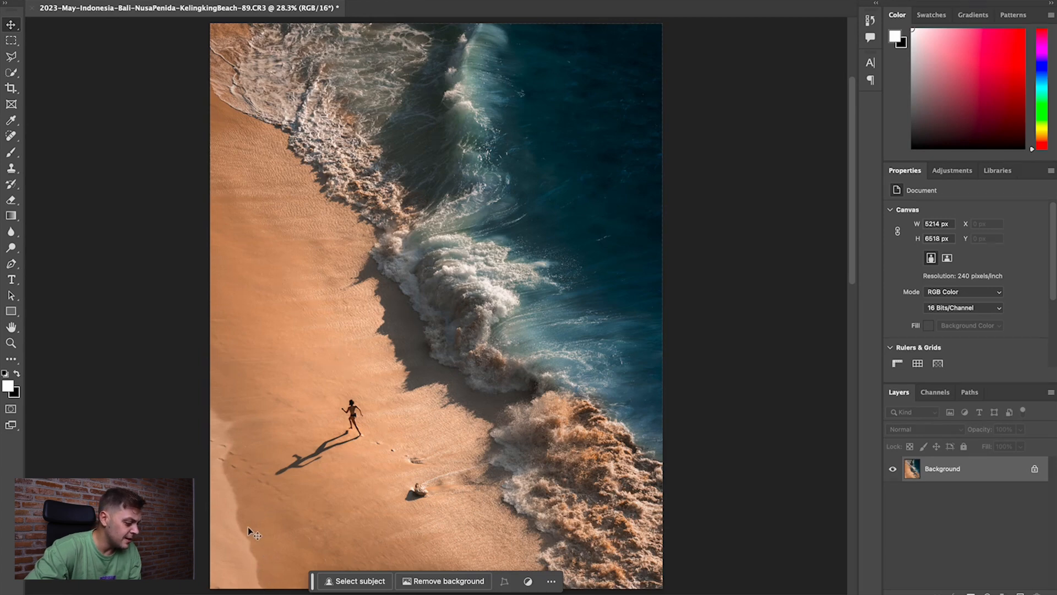
pyautogui.moveTo(198, 514)
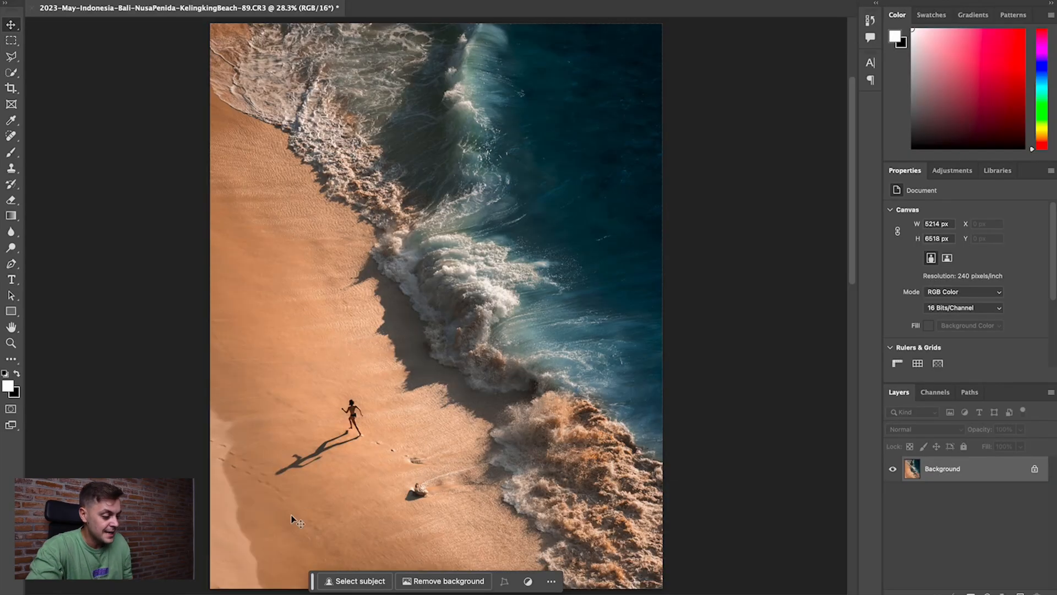
pyautogui.moveTo(432, 506)
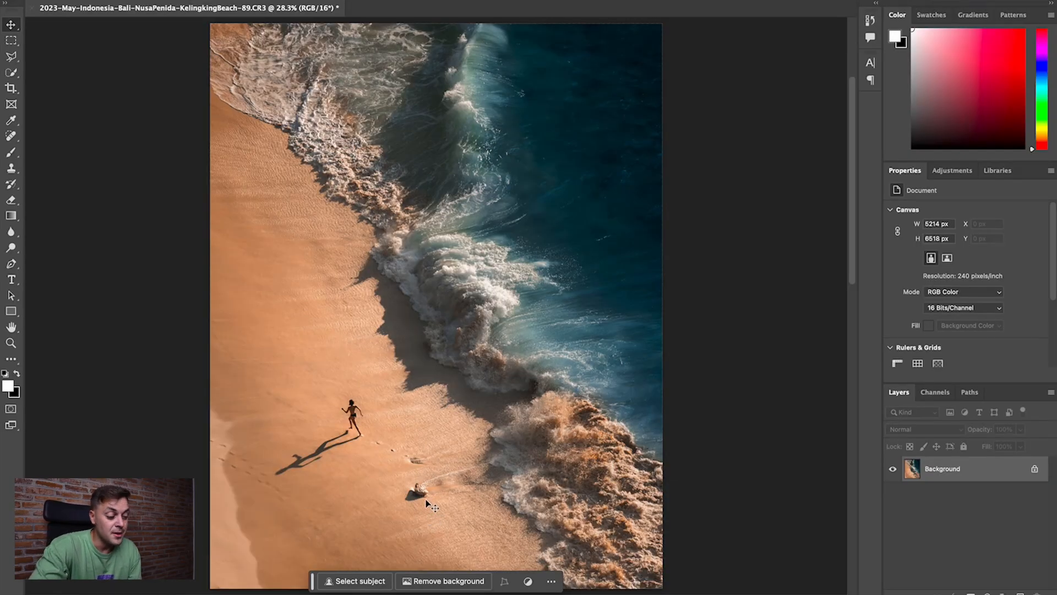